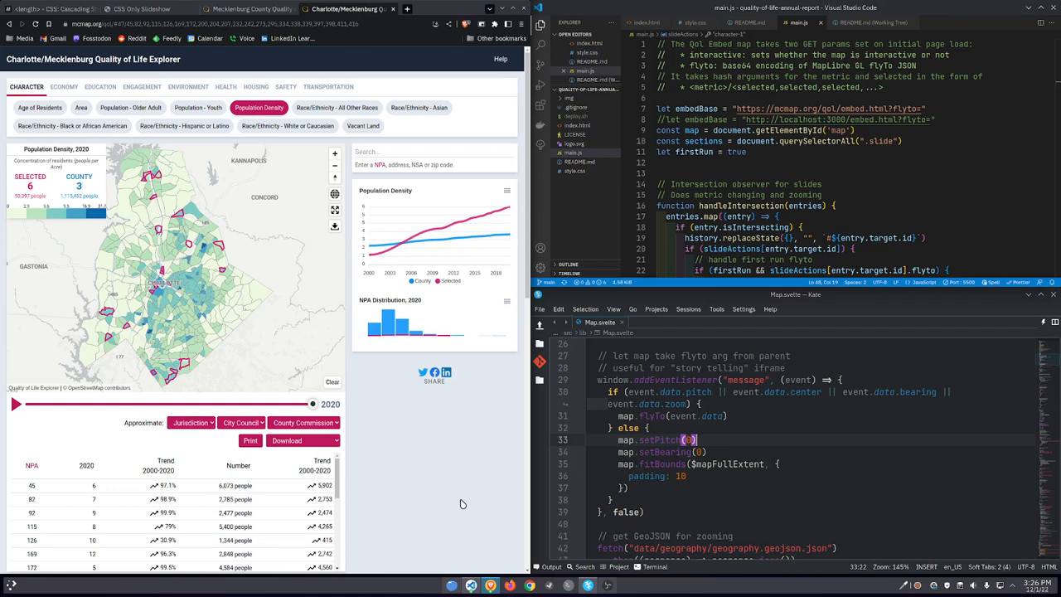
mouse_move(457, 489)
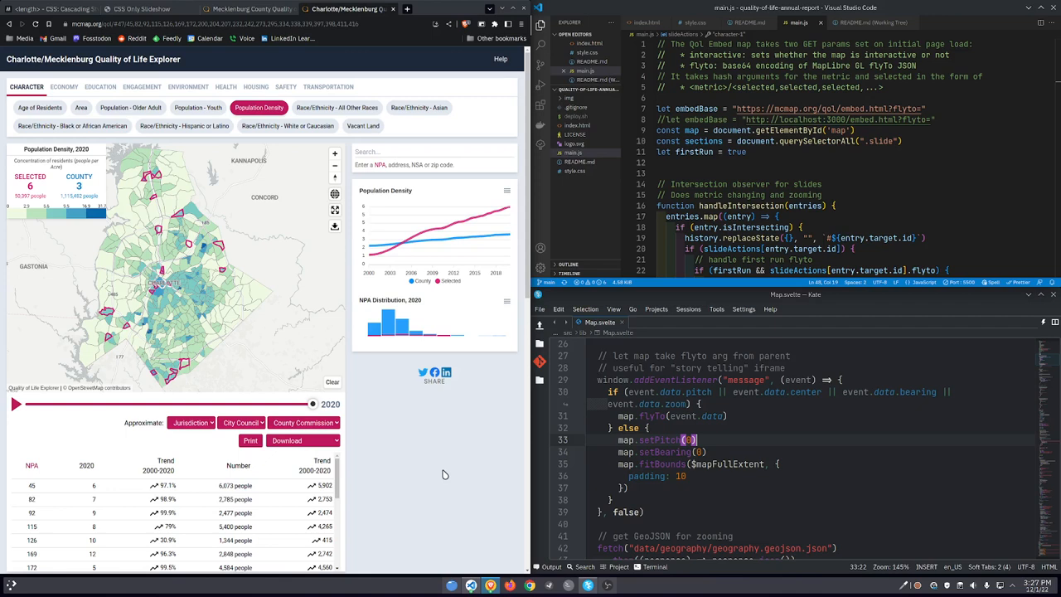
mouse_move(54, 294)
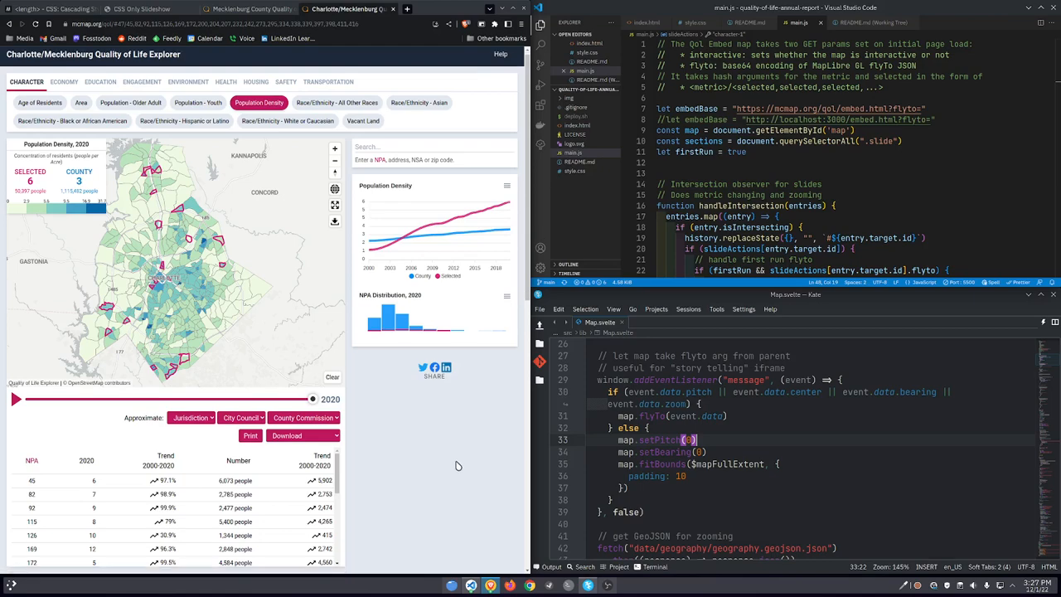
Scroll the Population Density page to 'Why is this important?' and 'About the Data'
scroll("down", 3)
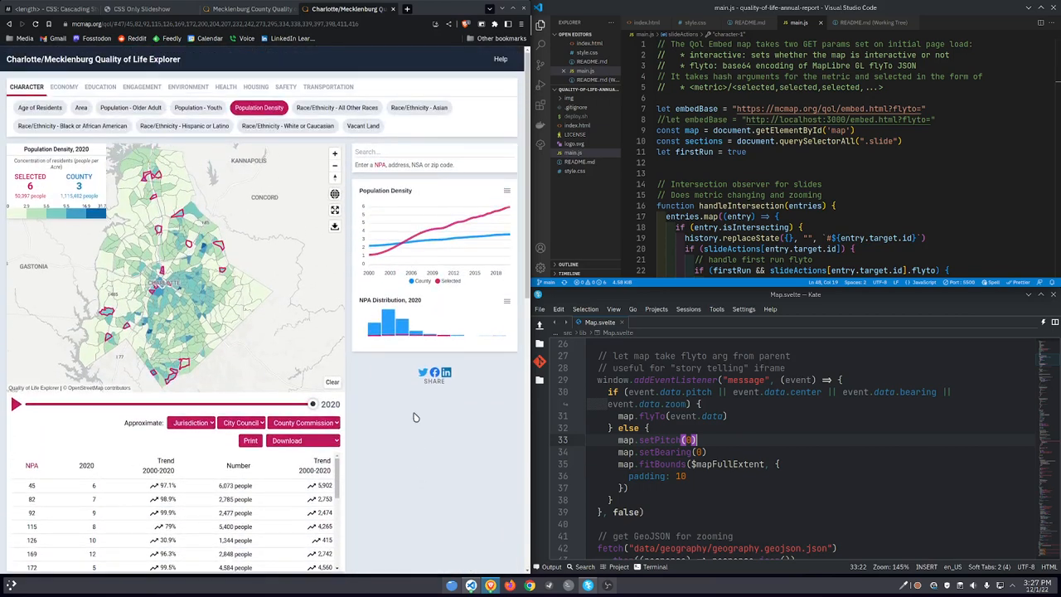
mouse_move(486, 492)
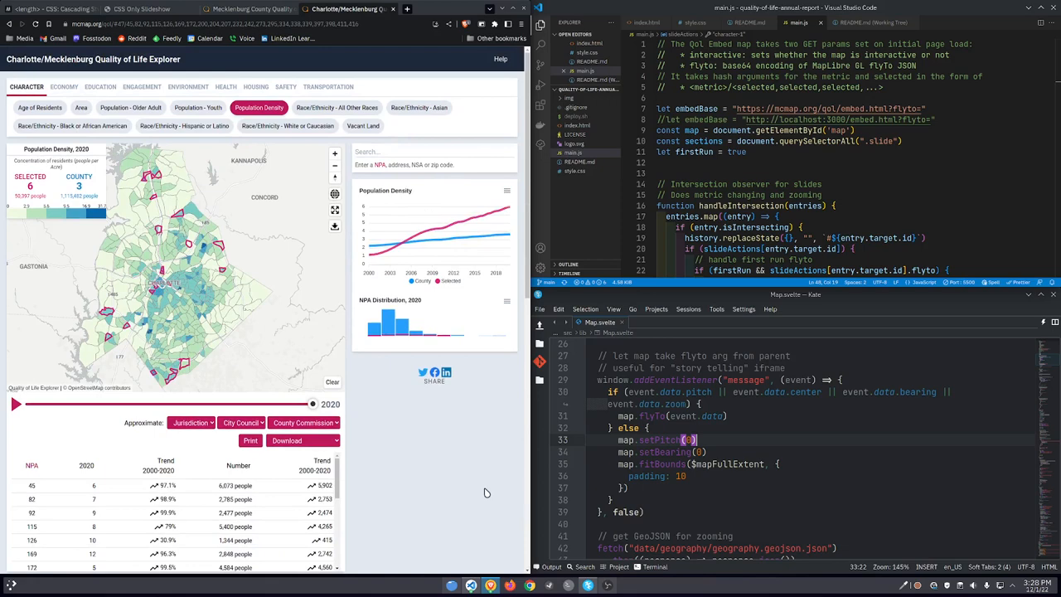
scroll("down", 3)
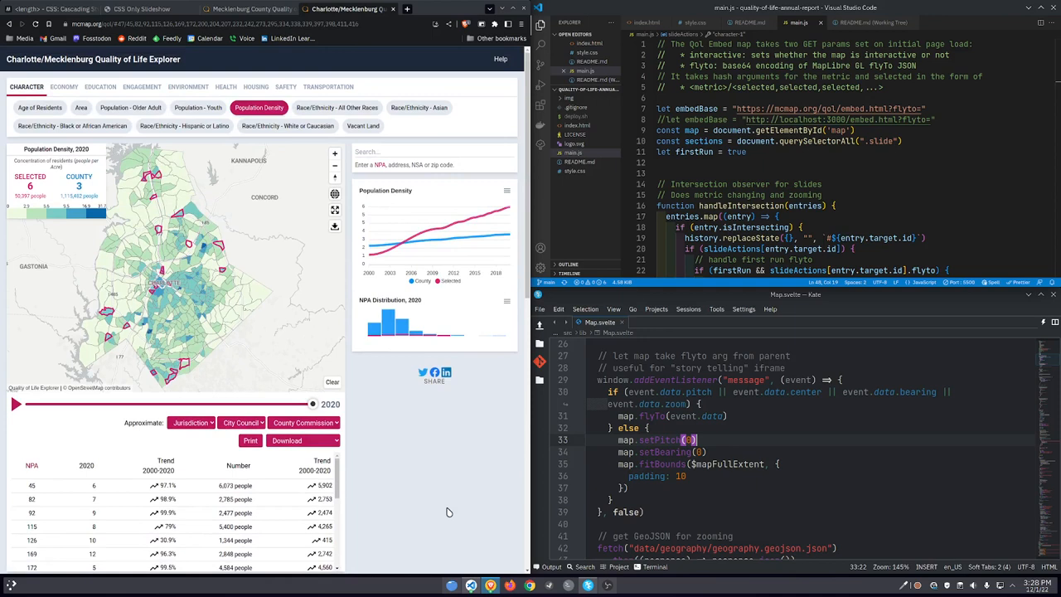
mouse_move(449, 508)
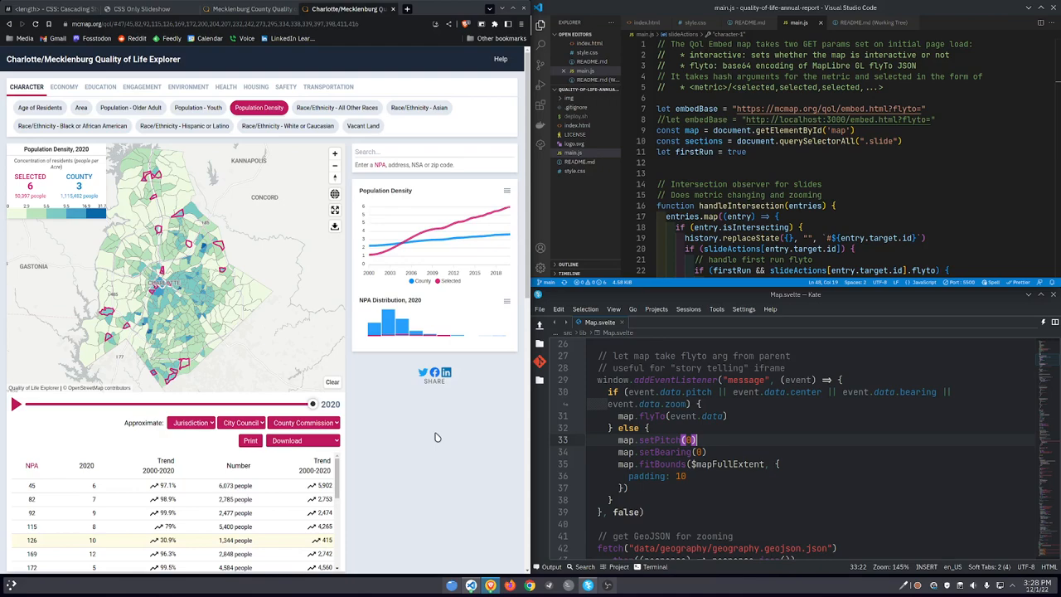
scroll("down", 3)
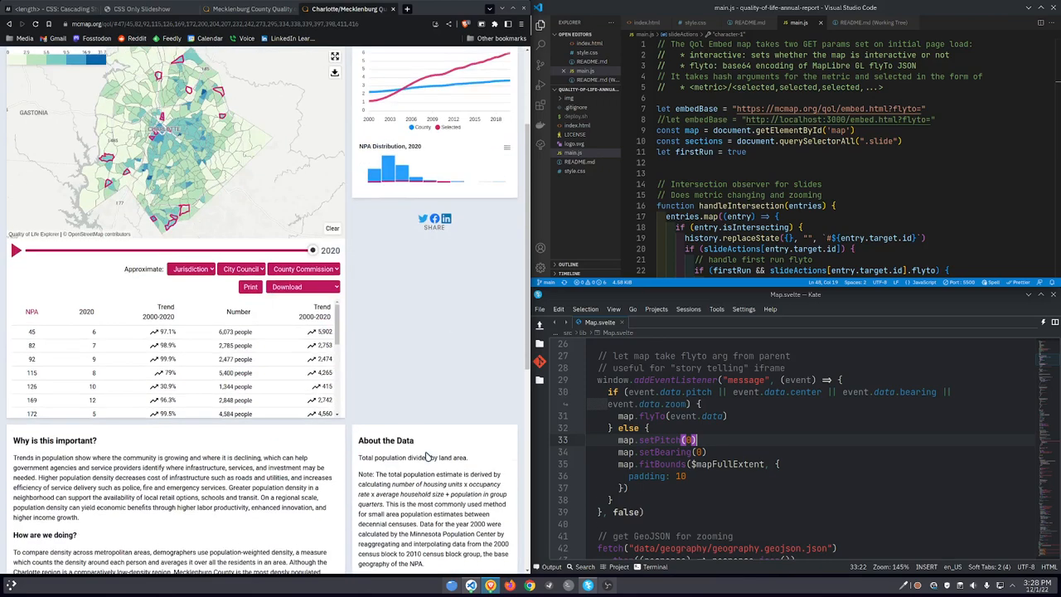
scroll("down", 3)
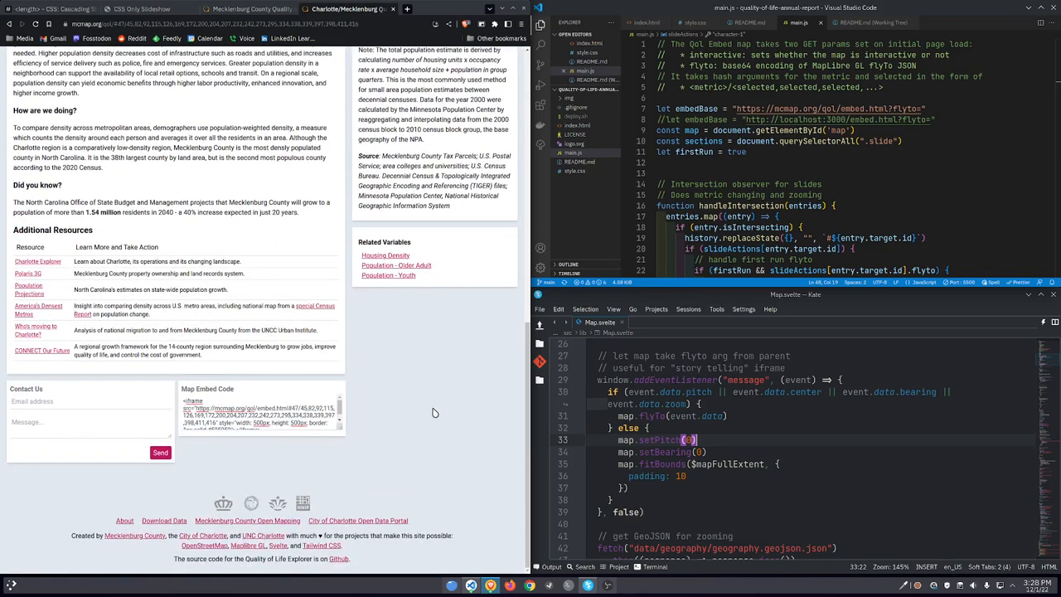
mouse_move(444, 398)
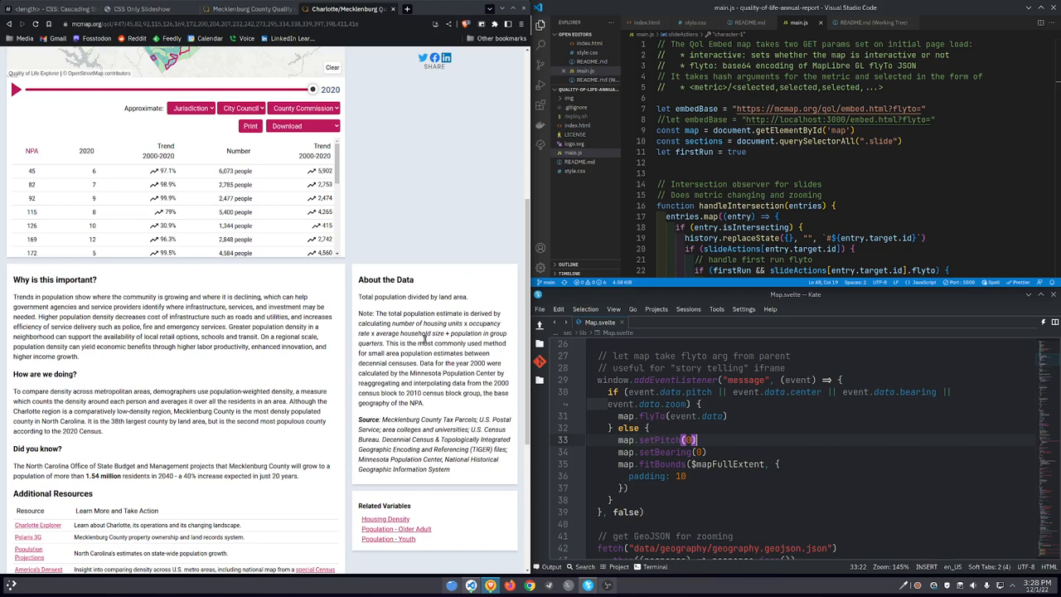
scroll("down", 3)
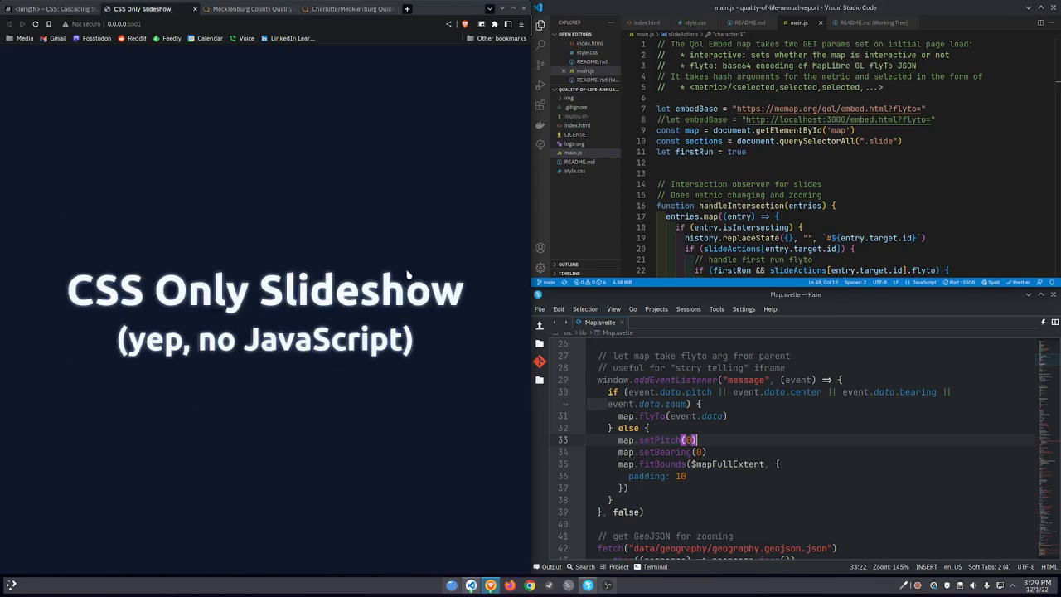
mouse_move(407, 270)
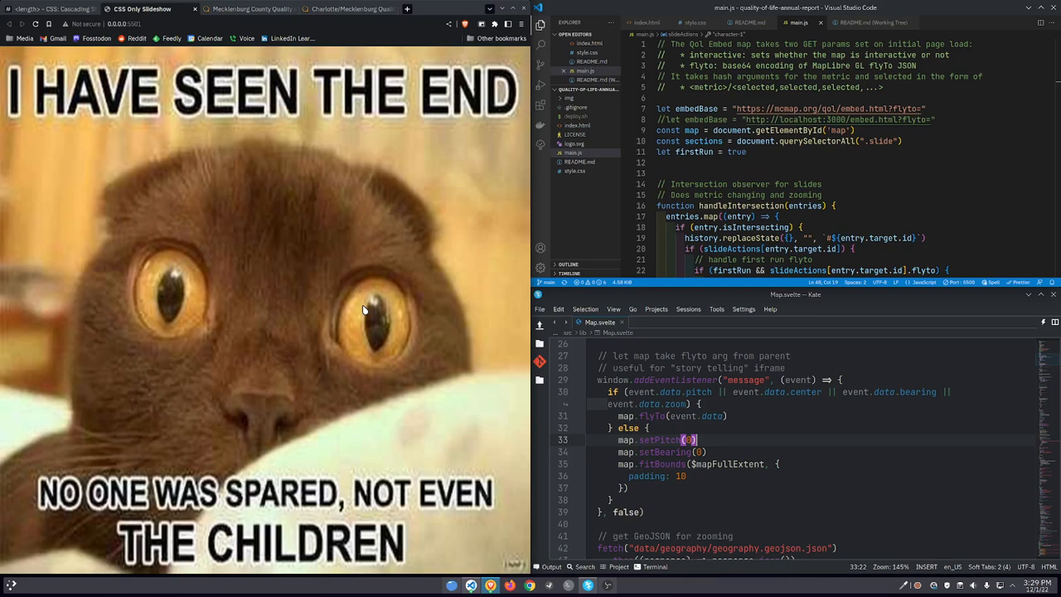
mouse_move(290, 204)
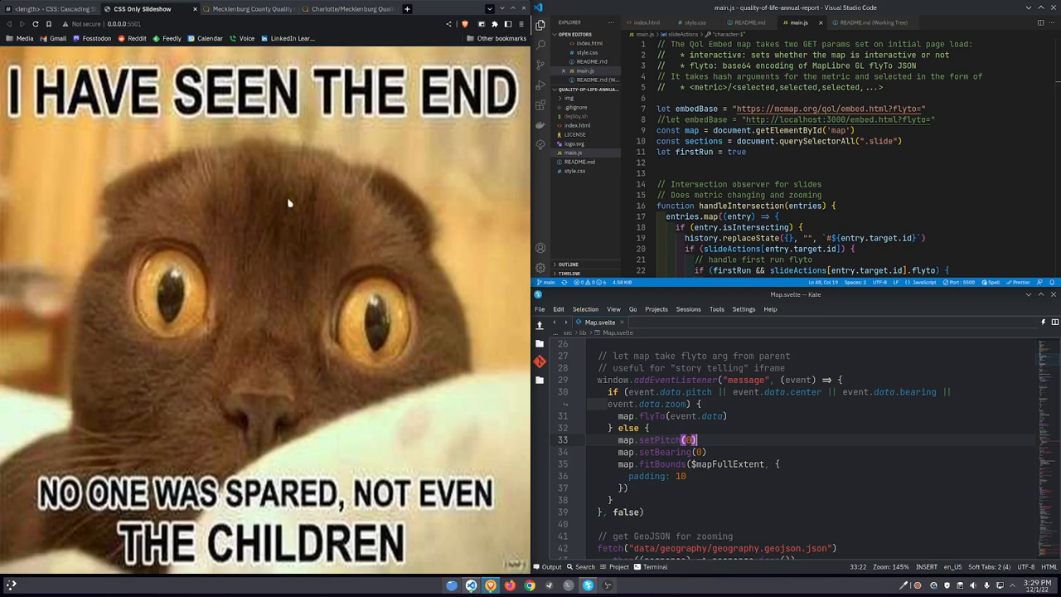
Page through the CSS Only Slideshow past the cat meme to the Code block slide
left_click(249, 9)
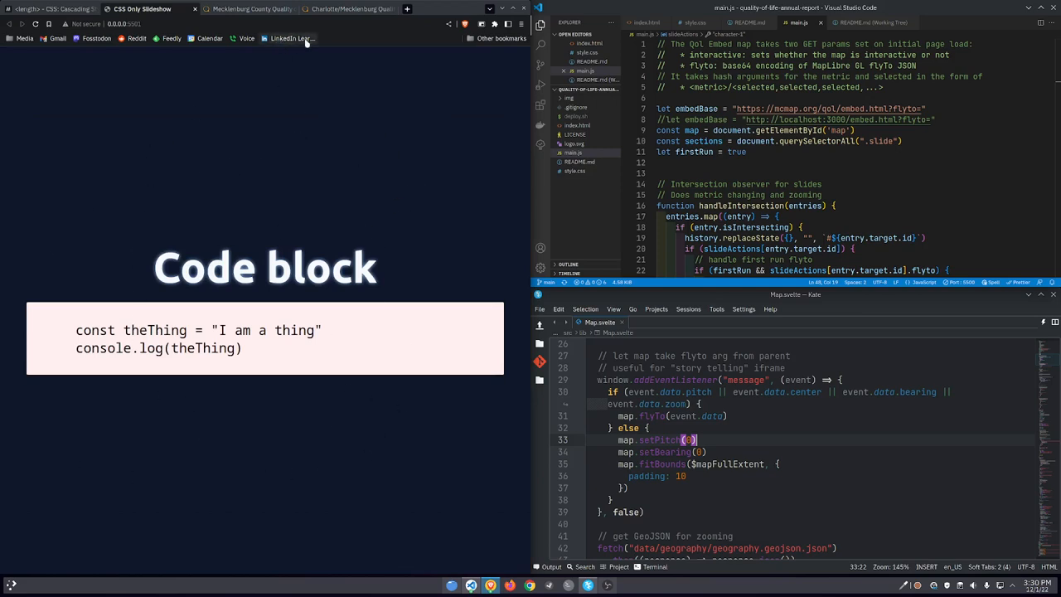
Switch to the Mecklenburg County Quality of Life tab showing the 2020 Population Density map
left_click(360, 9)
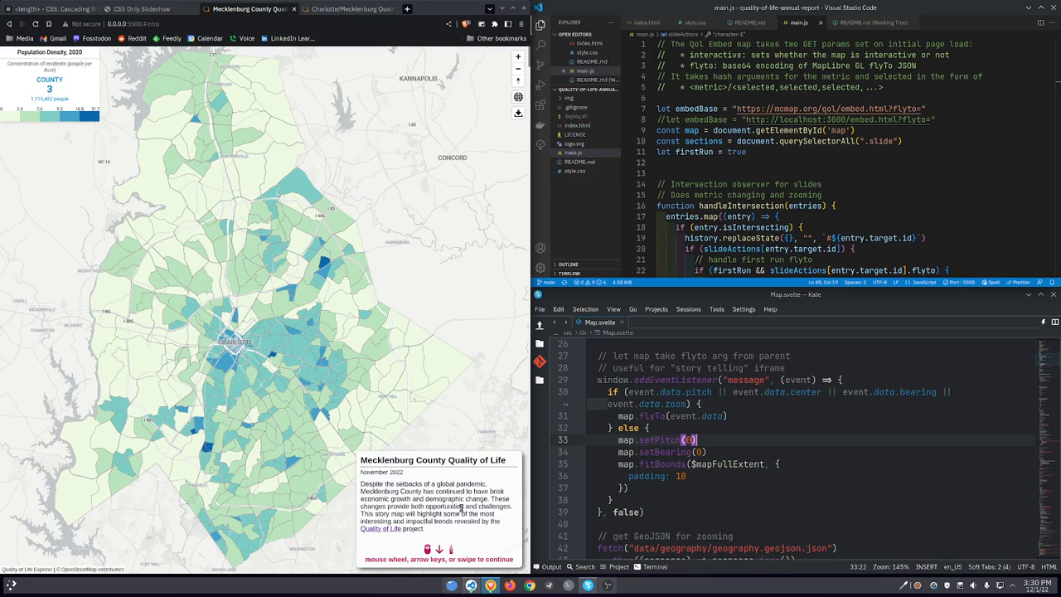
mouse_move(431, 548)
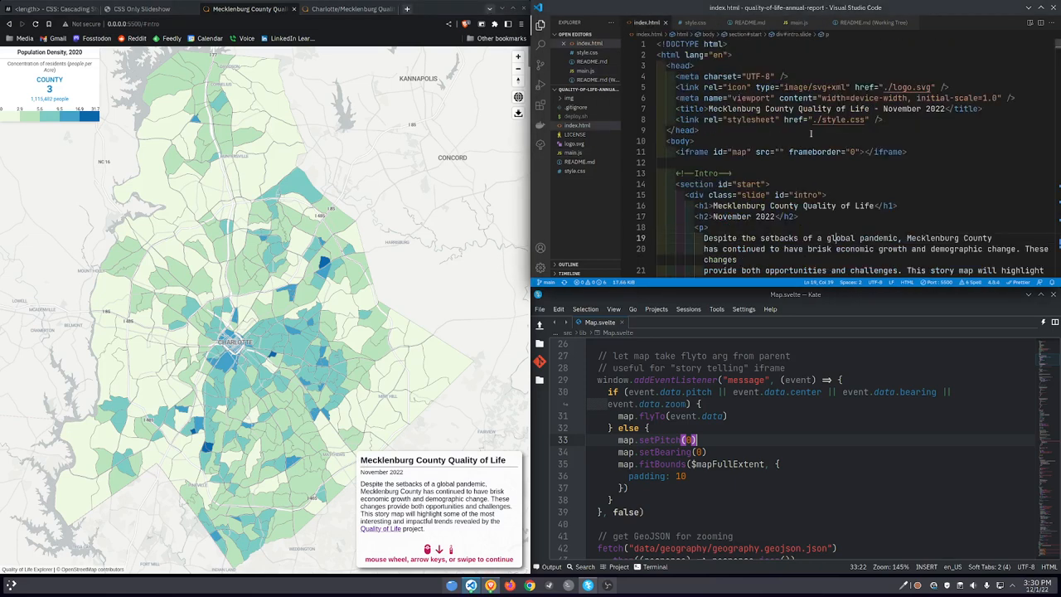
Scroll index.html to the intro slide markup with its story text and svg scroll icons
scroll("down", 3)
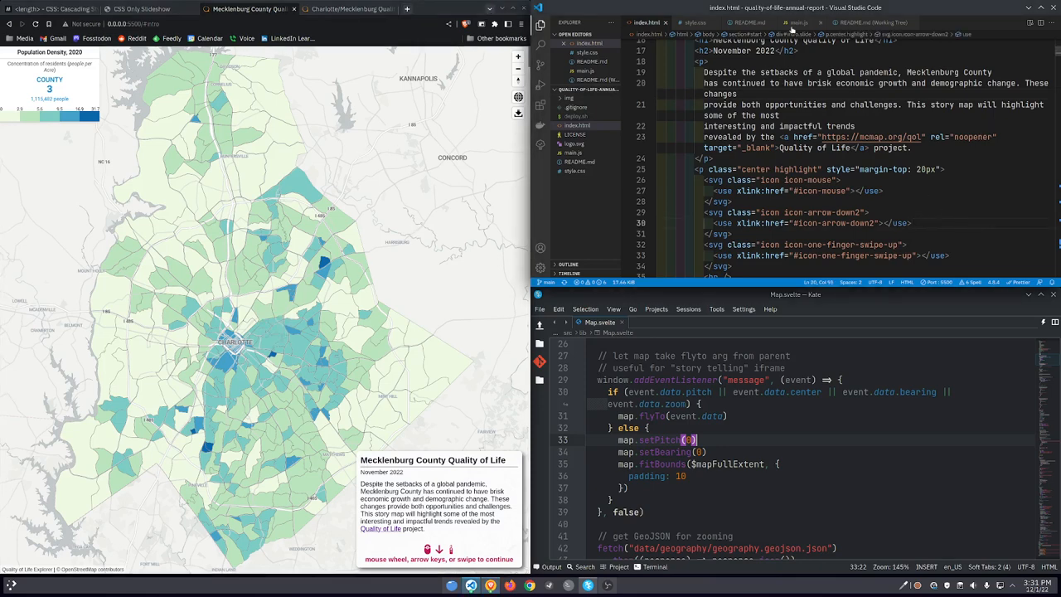
View main.js at slideActions, showing metric and flyTo for intro and character slides
left_click(799, 23)
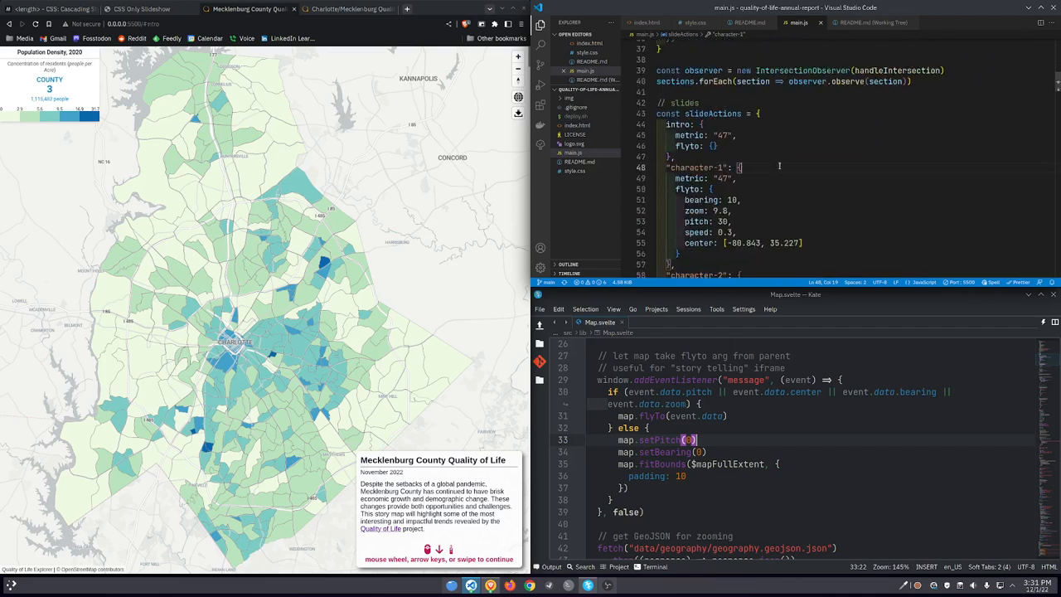
scroll("down", 3)
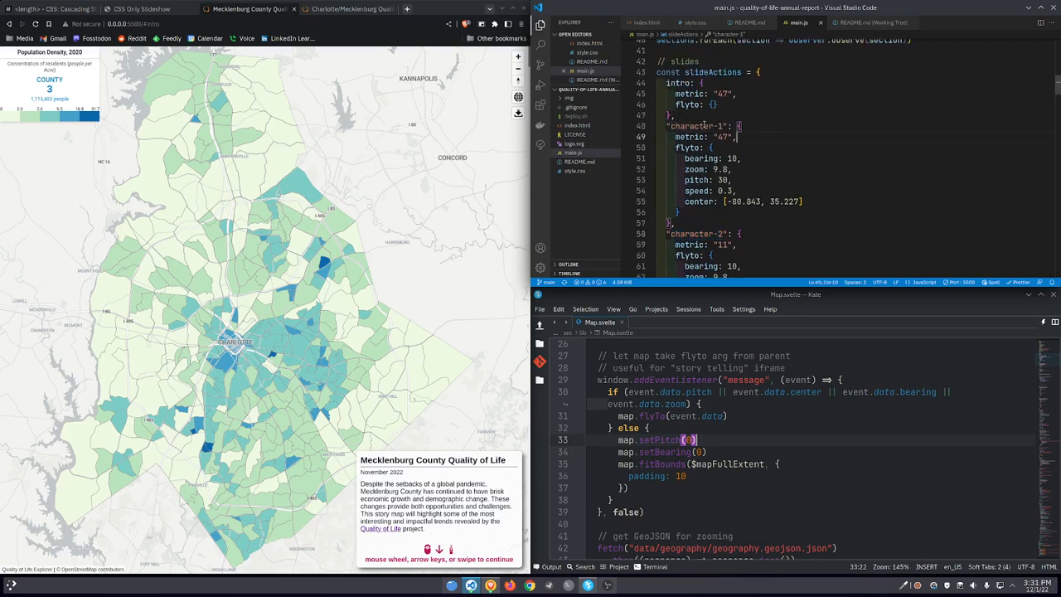
double_click(696, 127)
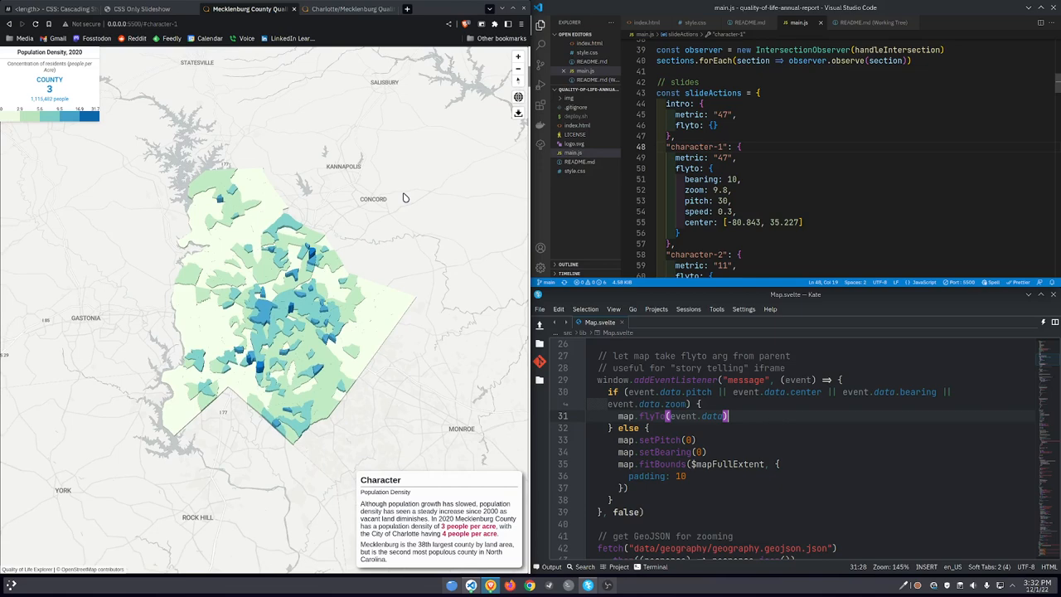
mouse_move(390, 273)
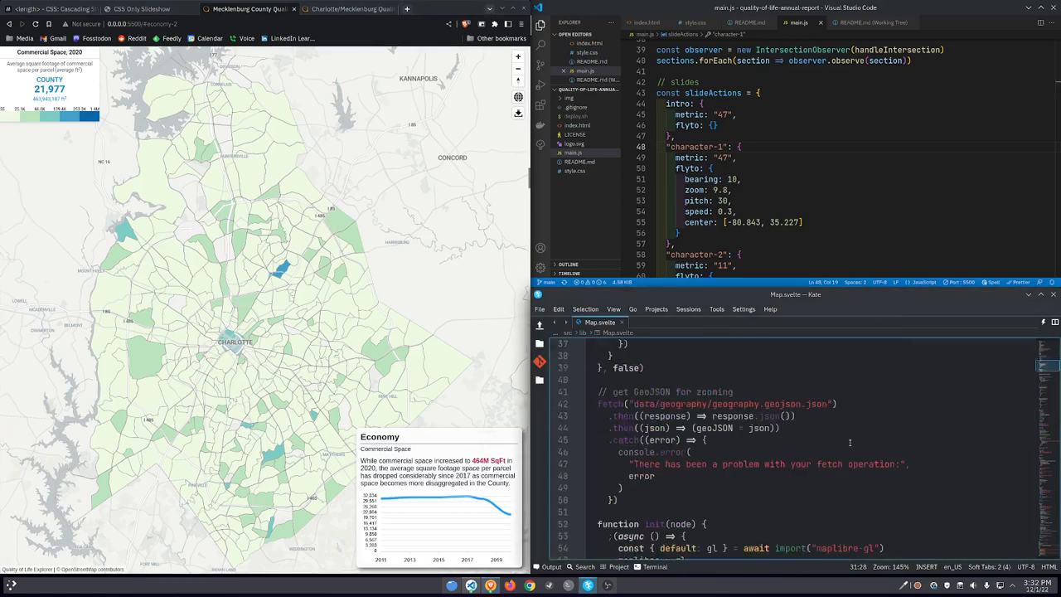
scroll("down", 3)
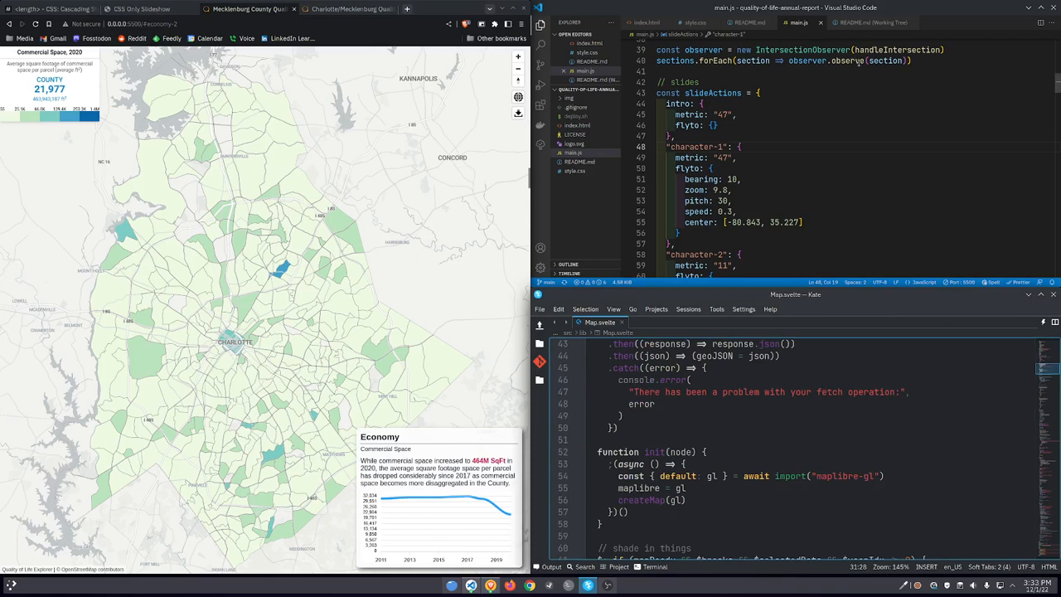
mouse_move(873, 60)
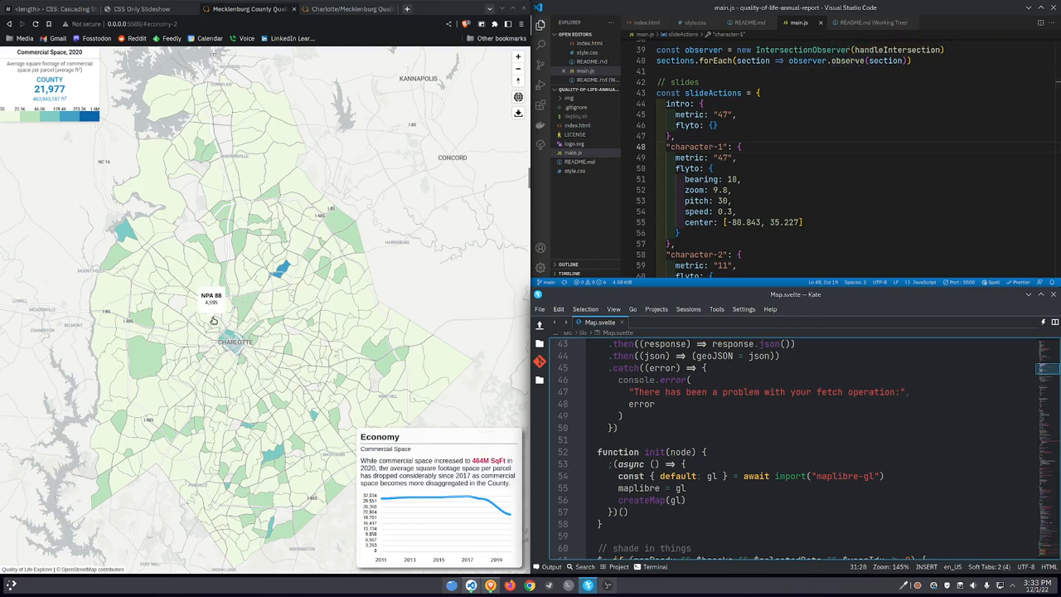
mouse_move(192, 379)
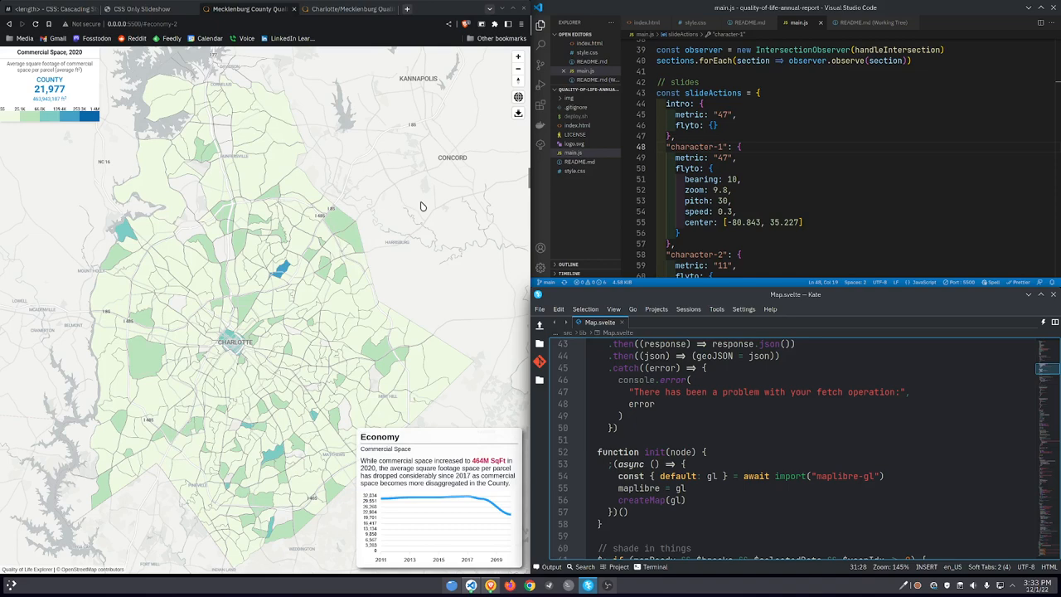
mouse_move(358, 230)
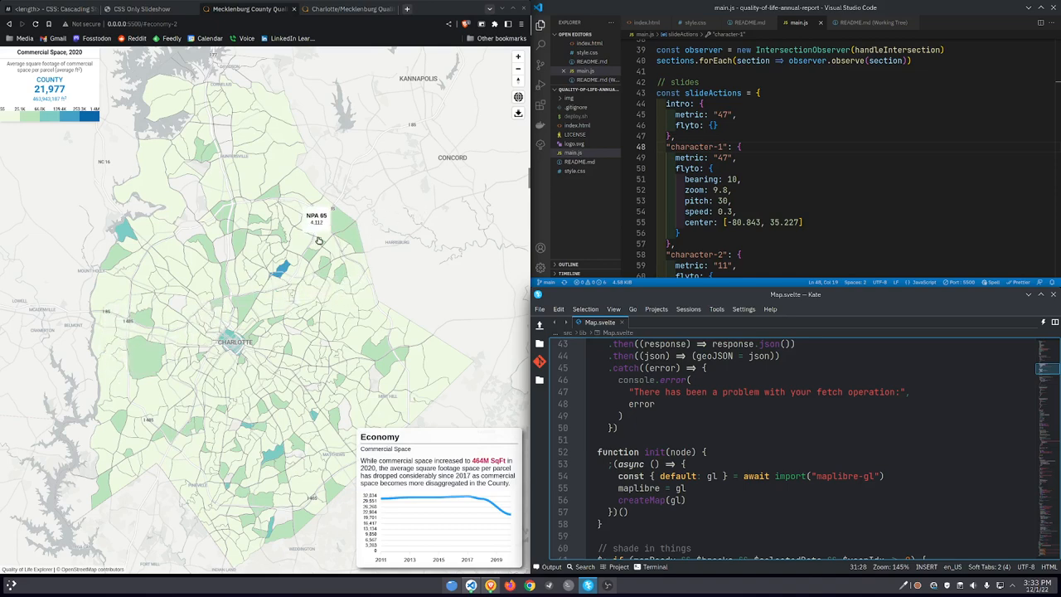
mouse_move(476, 297)
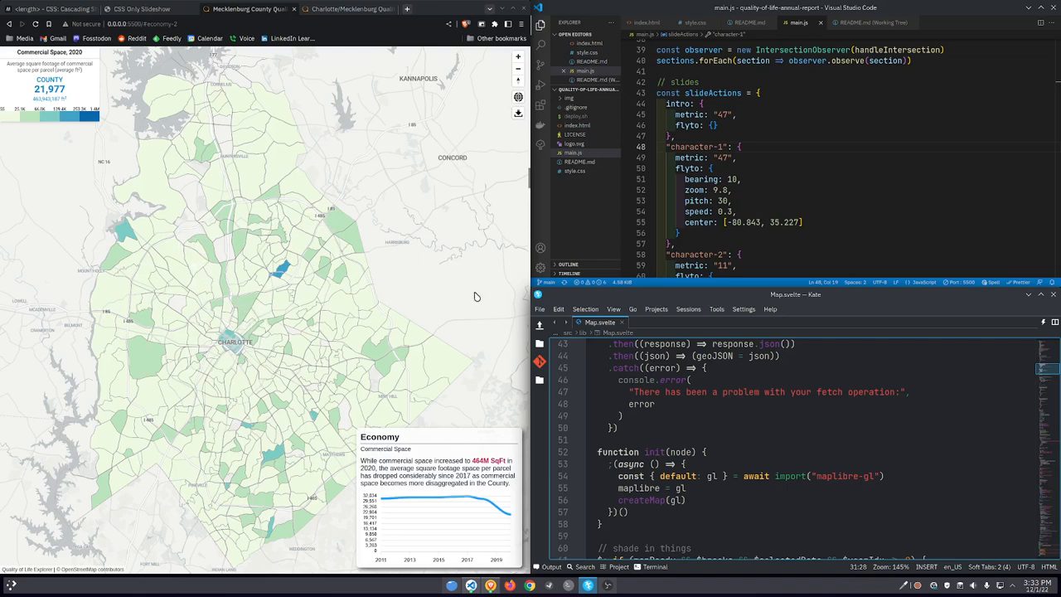
mouse_move(452, 269)
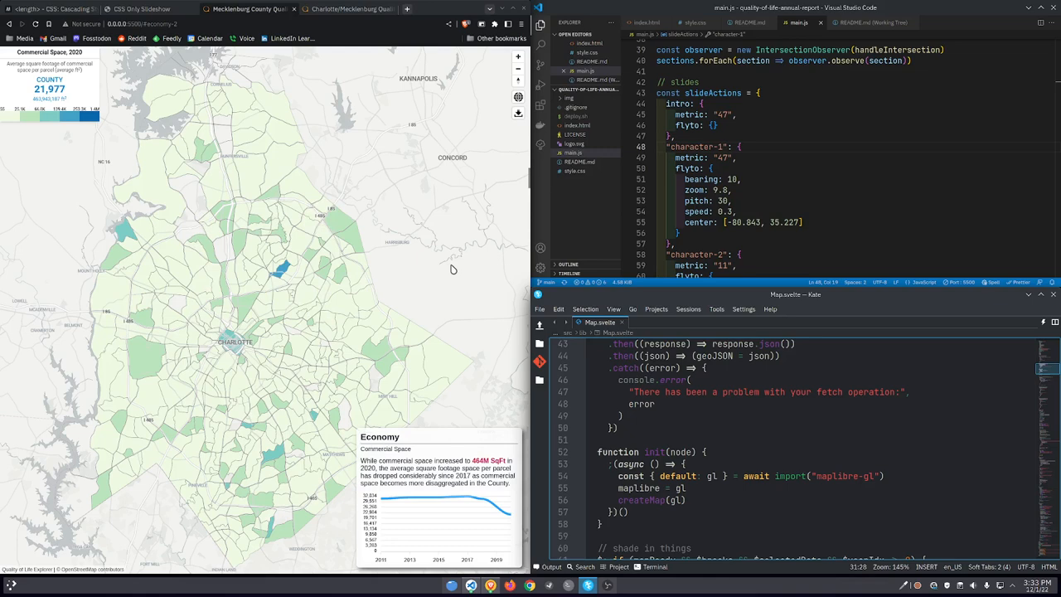
mouse_move(378, 302)
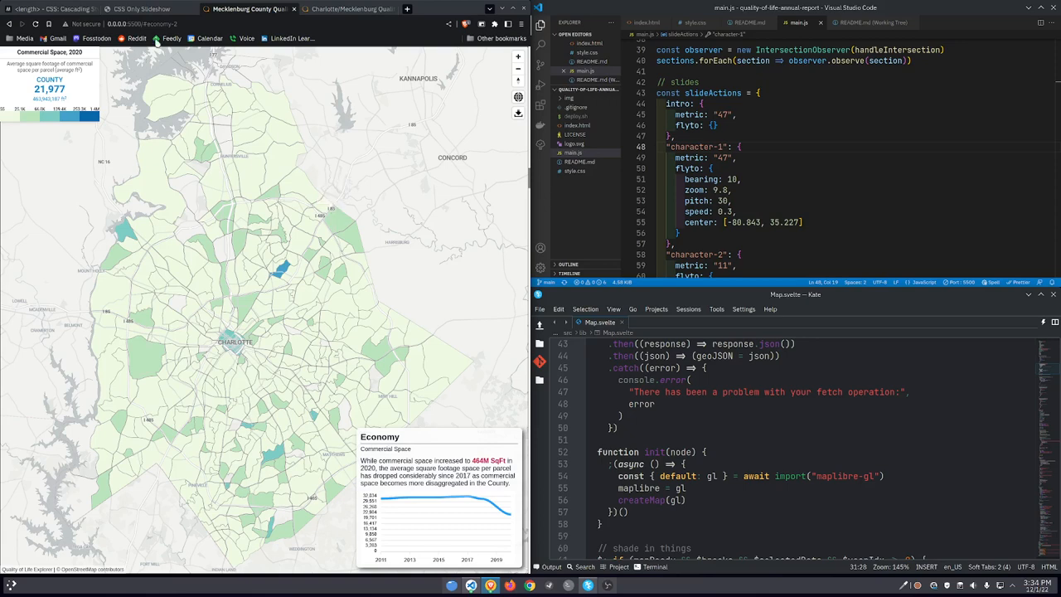
left_click(50, 8)
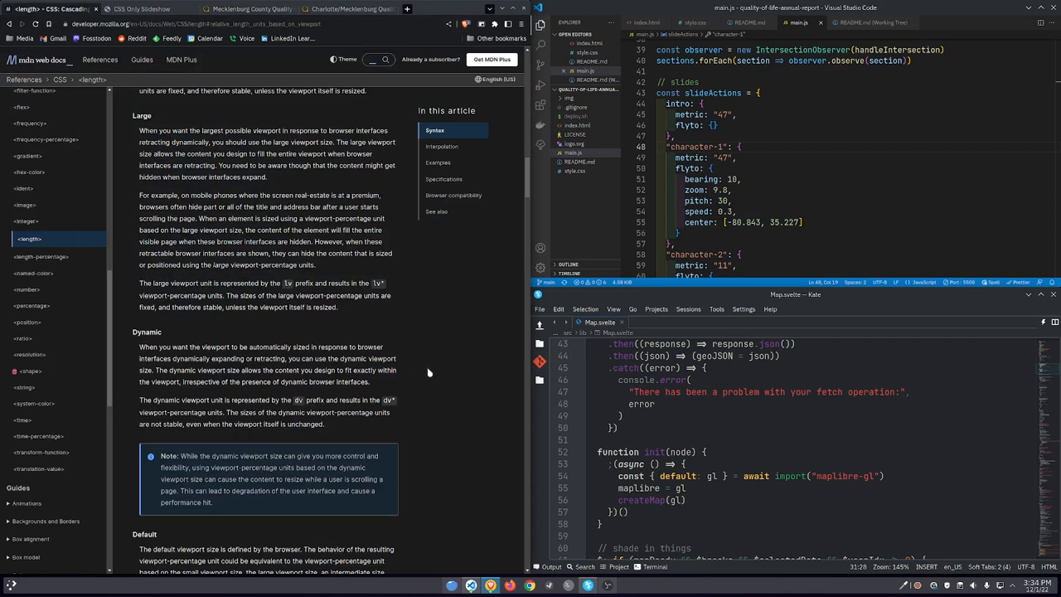
mouse_move(406, 392)
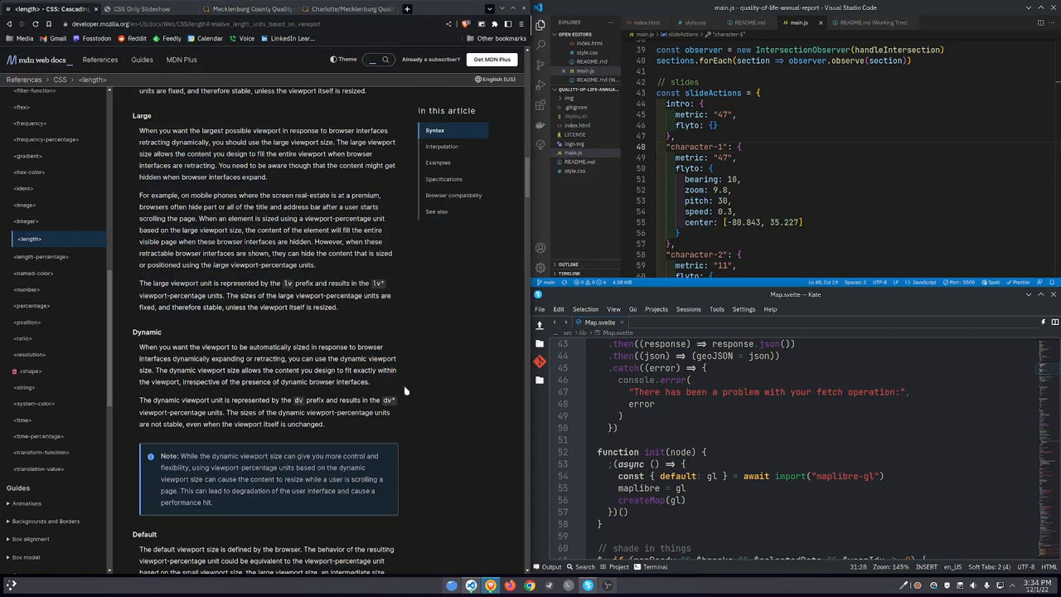
mouse_move(431, 389)
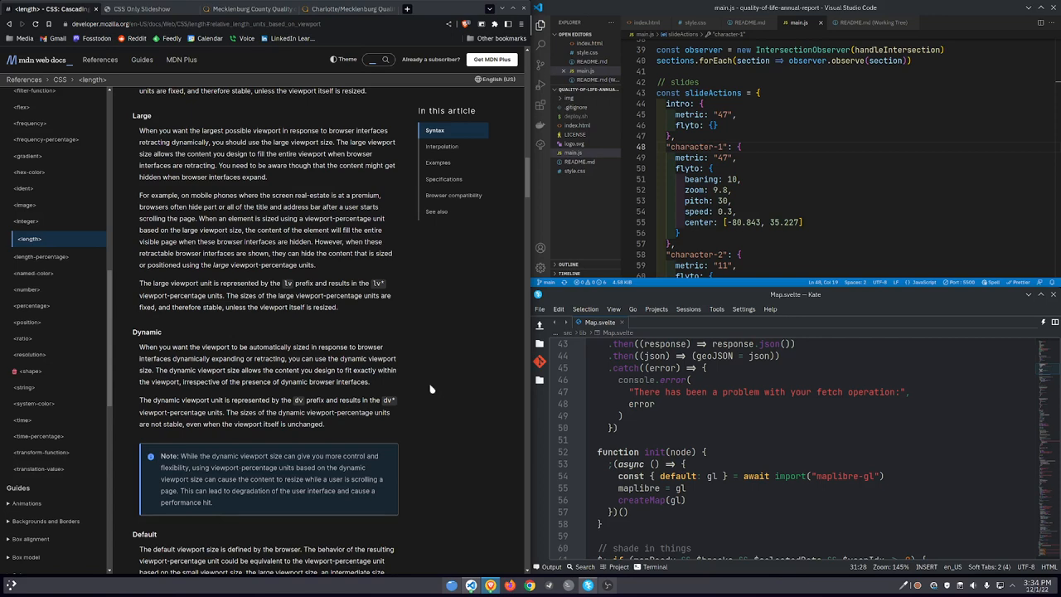
mouse_move(404, 247)
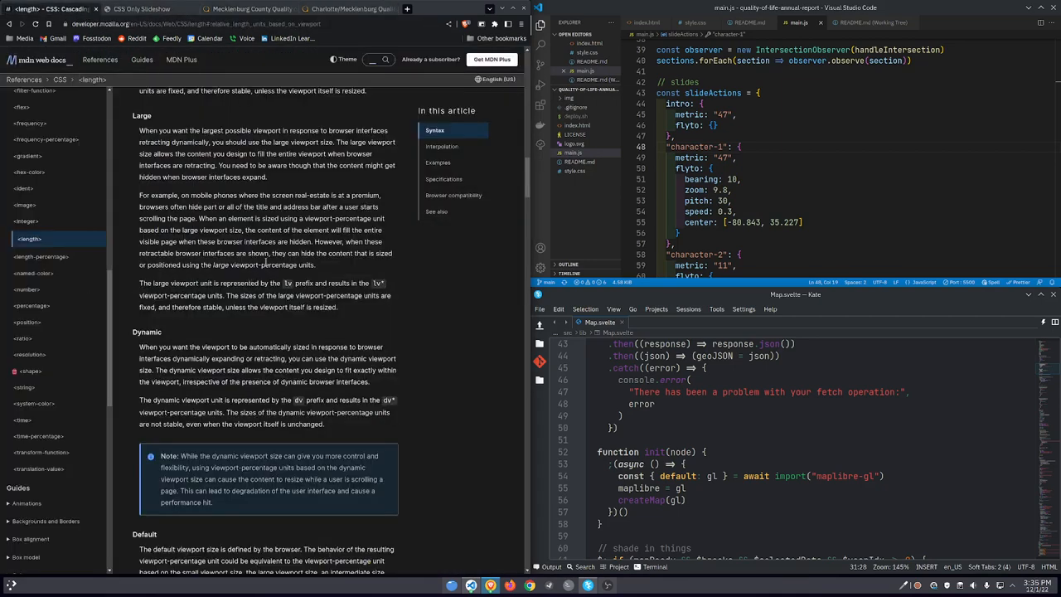
mouse_move(276, 307)
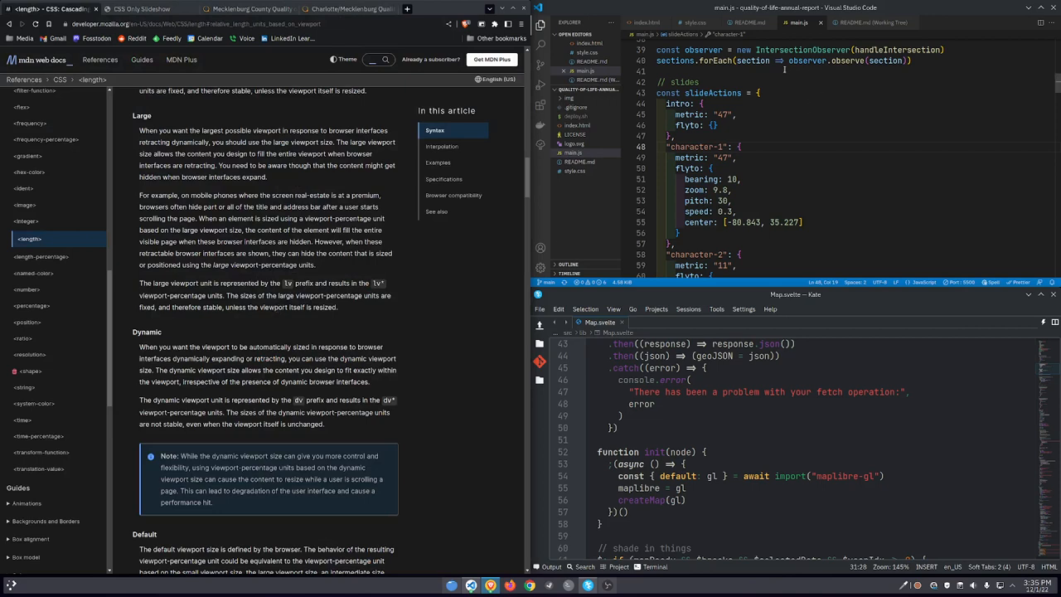
mouse_move(751, 173)
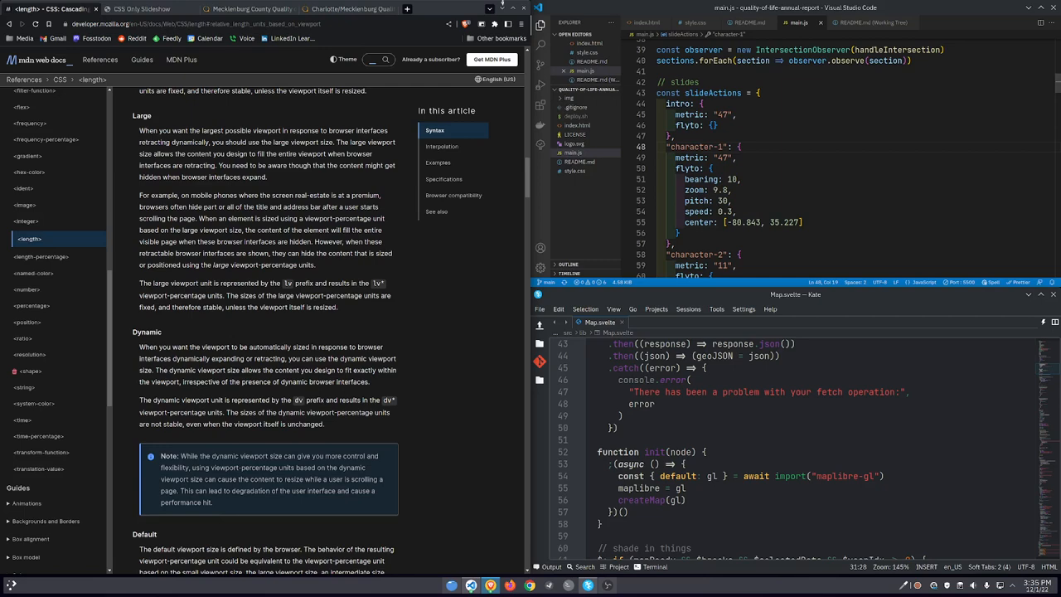
Return from the MDN viewport units article to the story map's Economy slide
left_click(248, 9)
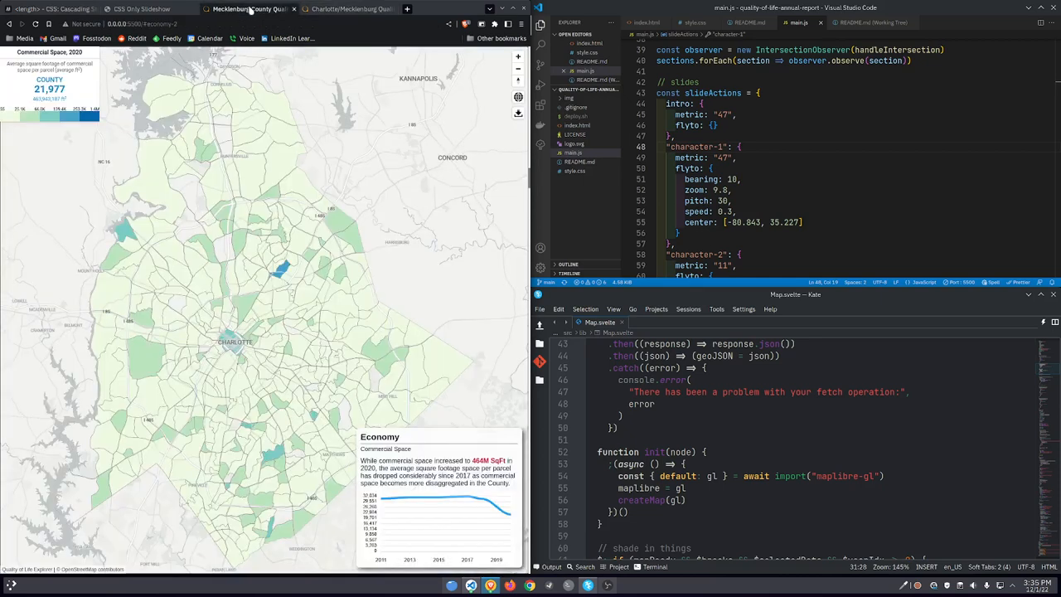